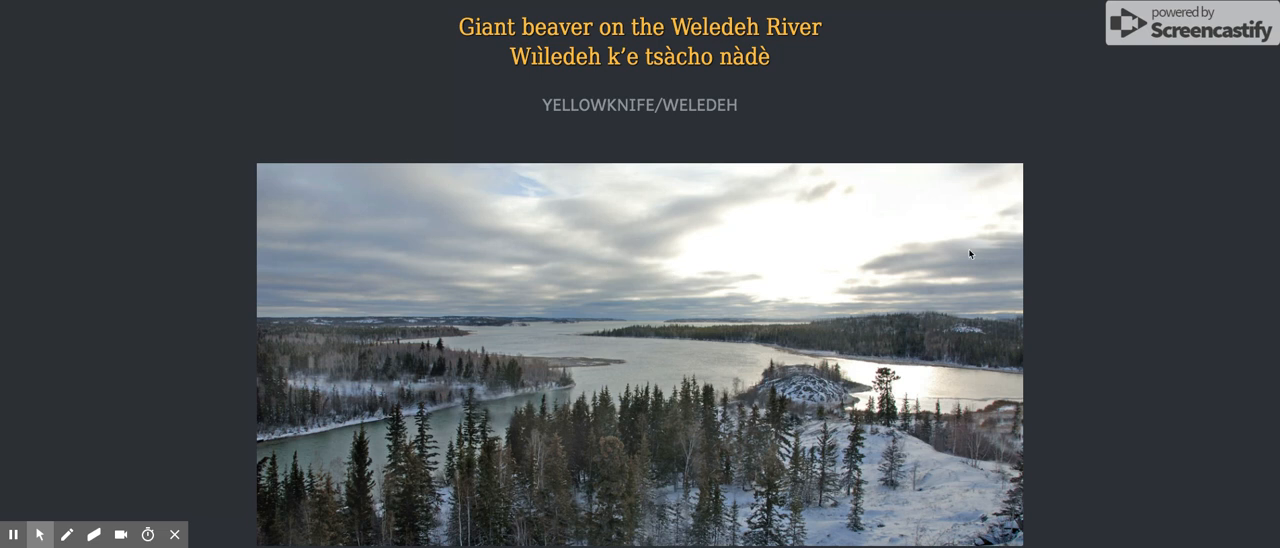
pyautogui.scroll(-3)
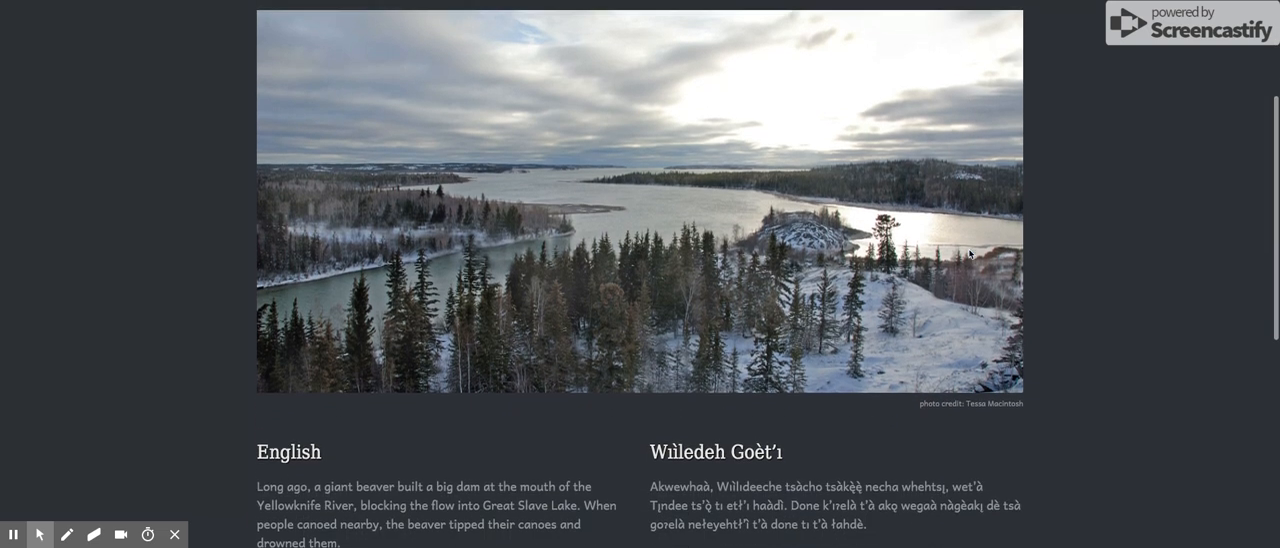
pyautogui.scroll(-3)
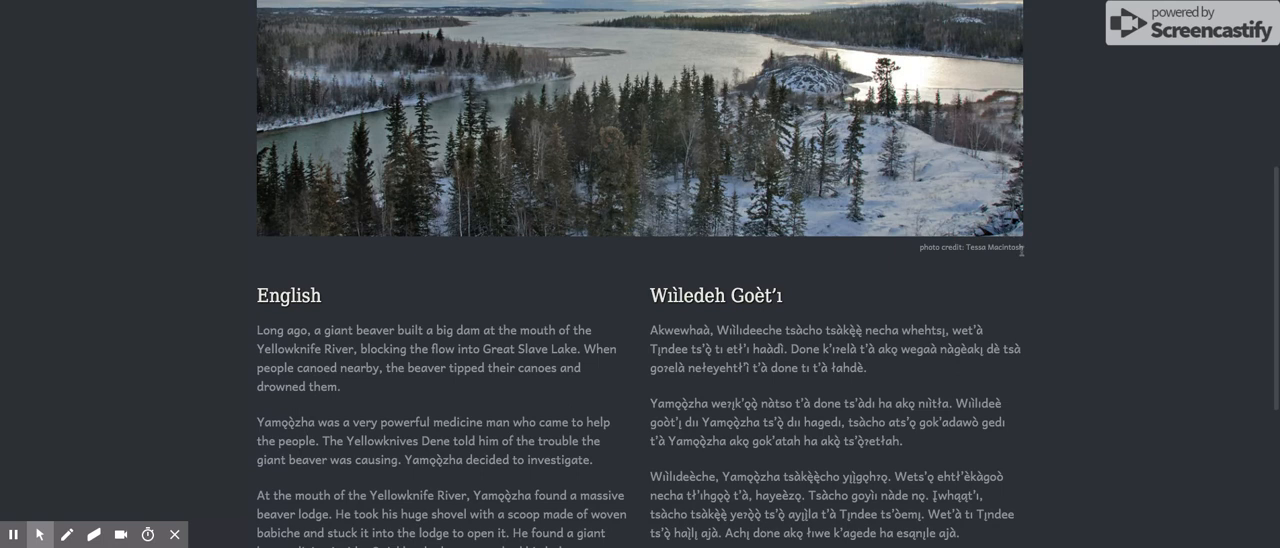
pyautogui.scroll(-3)
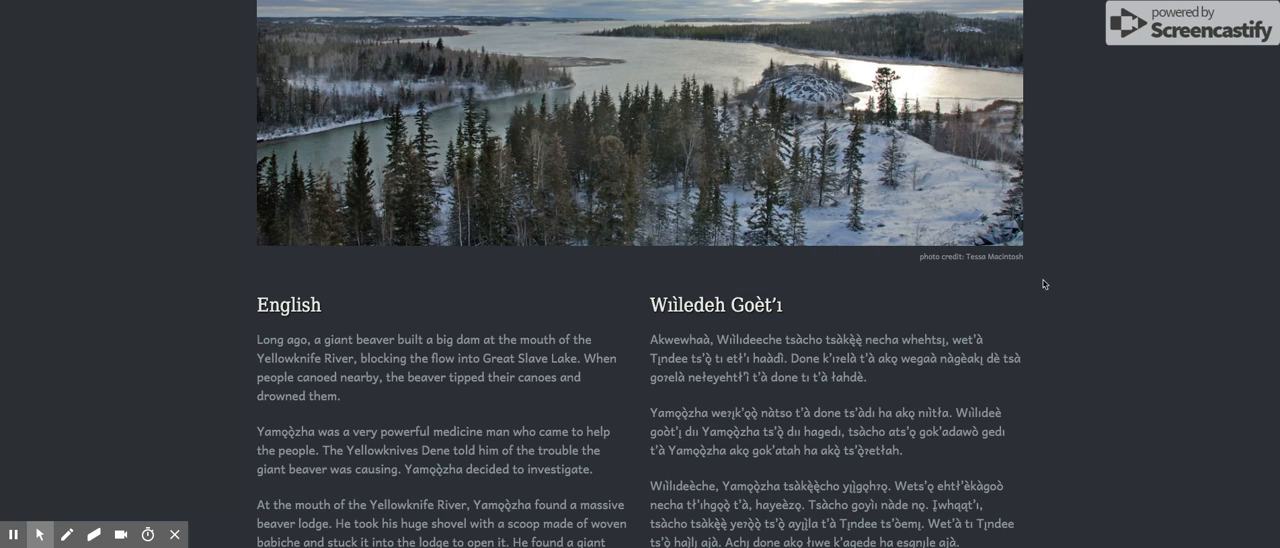
pyautogui.scroll(-3)
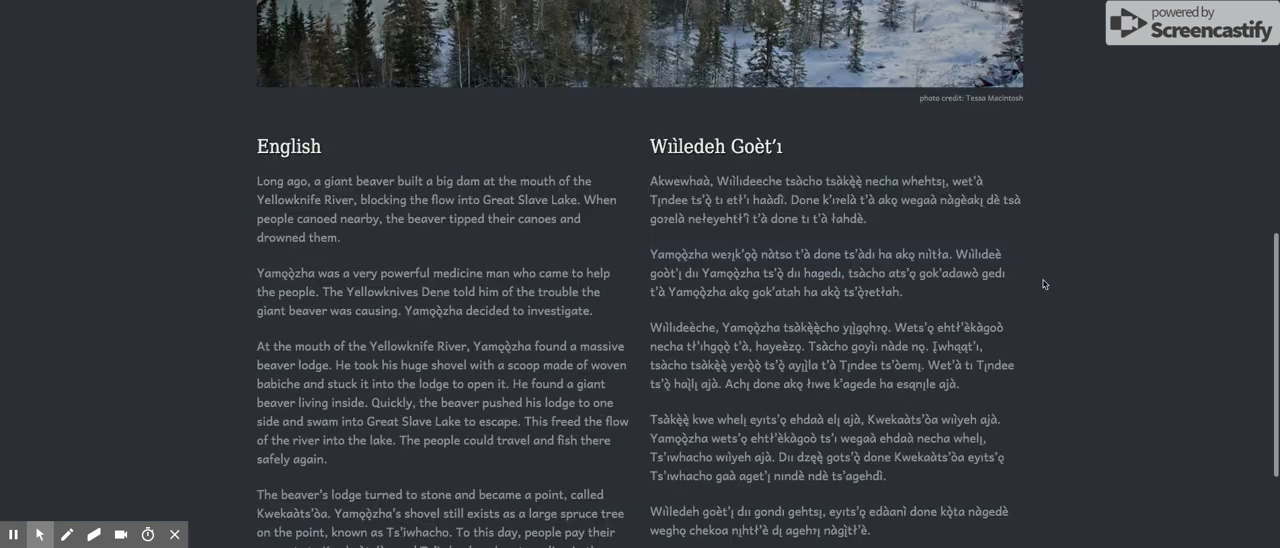